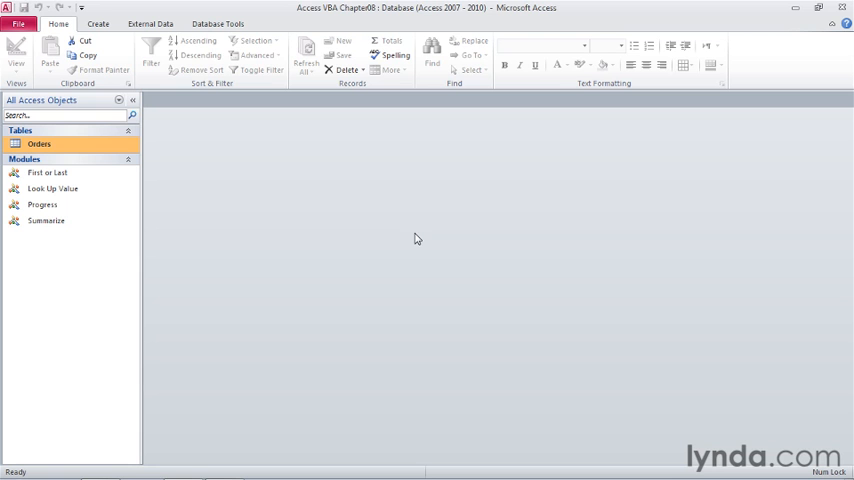
pyautogui.moveTo(108, 148)
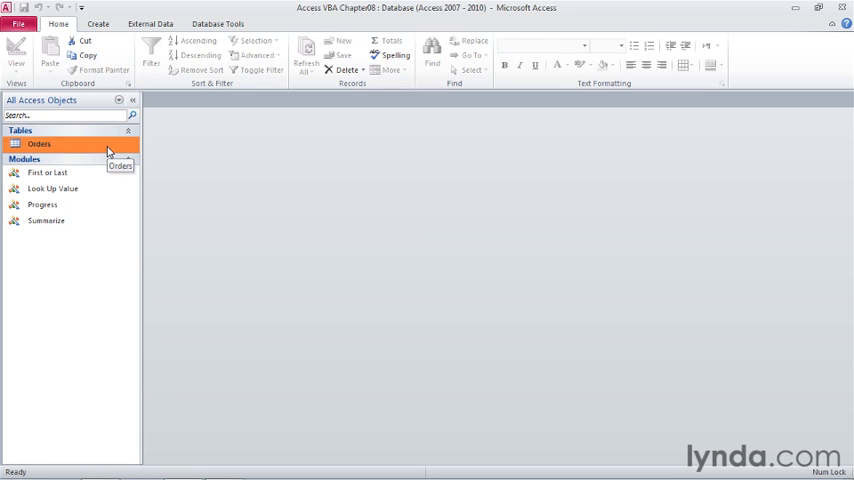
# Review the Orders table's records and close it again.
pyautogui.doubleClick(40, 144)
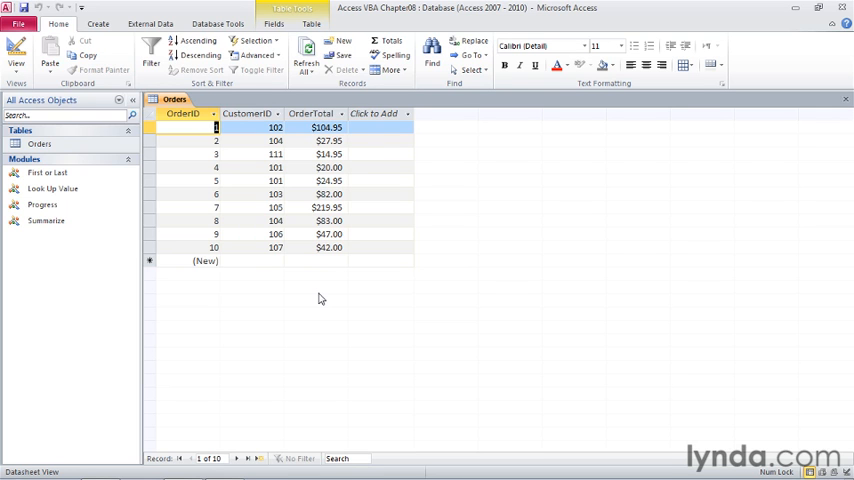
pyautogui.click(846, 98)
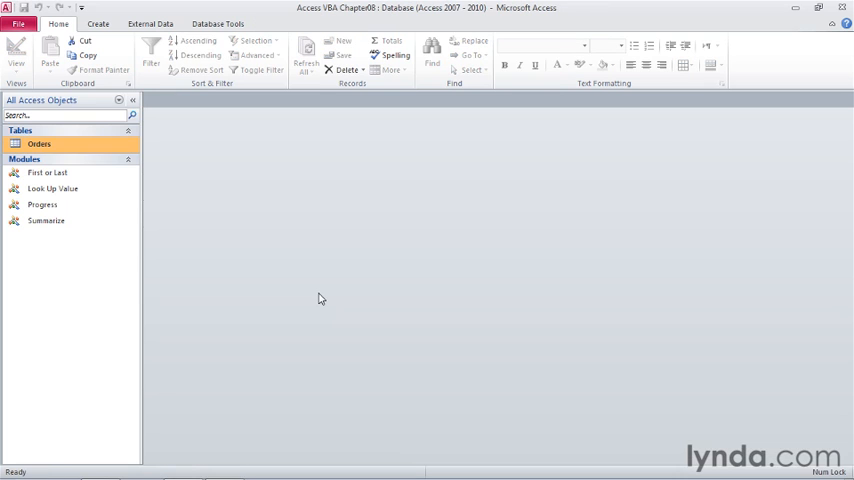
pyautogui.moveTo(216, 276)
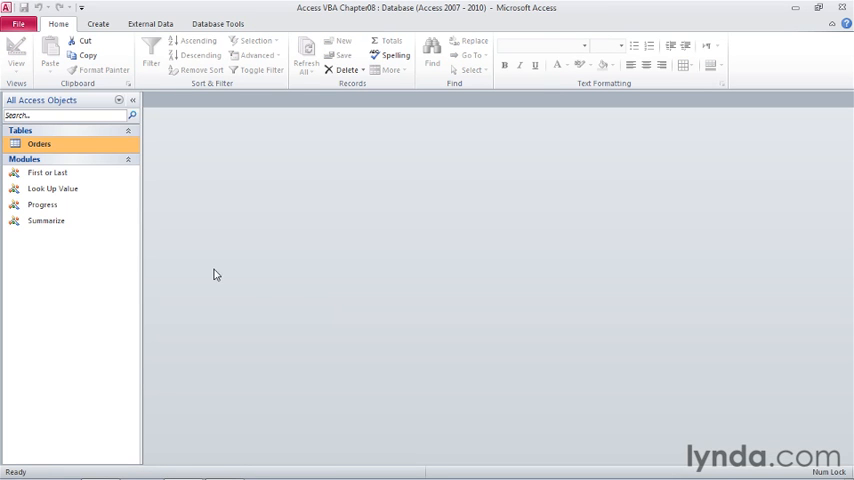
pyautogui.moveTo(84, 236)
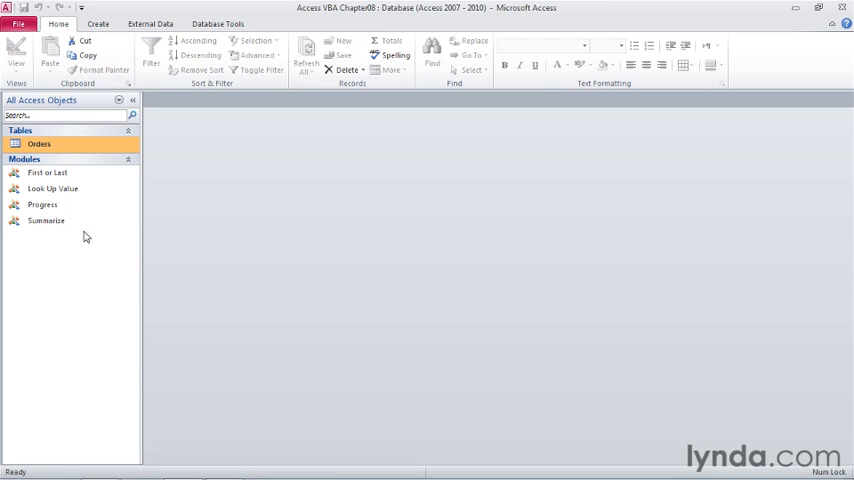
# Open the Summarize module's code and place the cursor on the blank line in Sub Summarize.
pyautogui.click(46, 220)
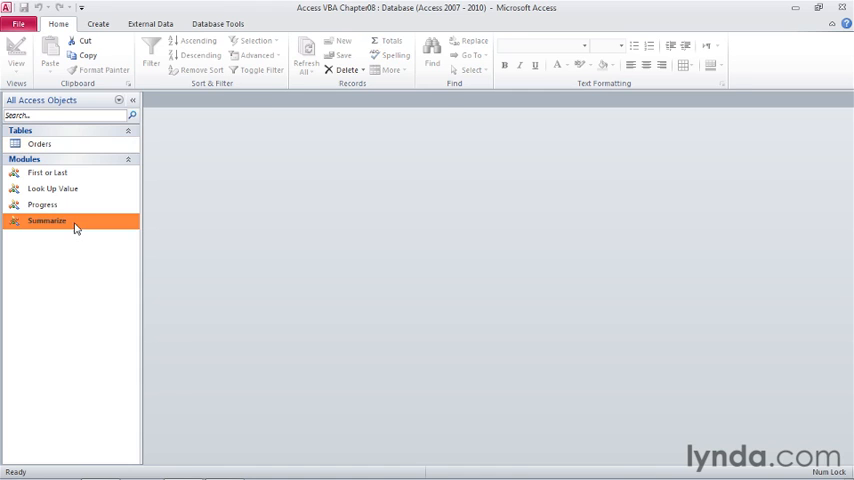
pyautogui.doubleClick(46, 220)
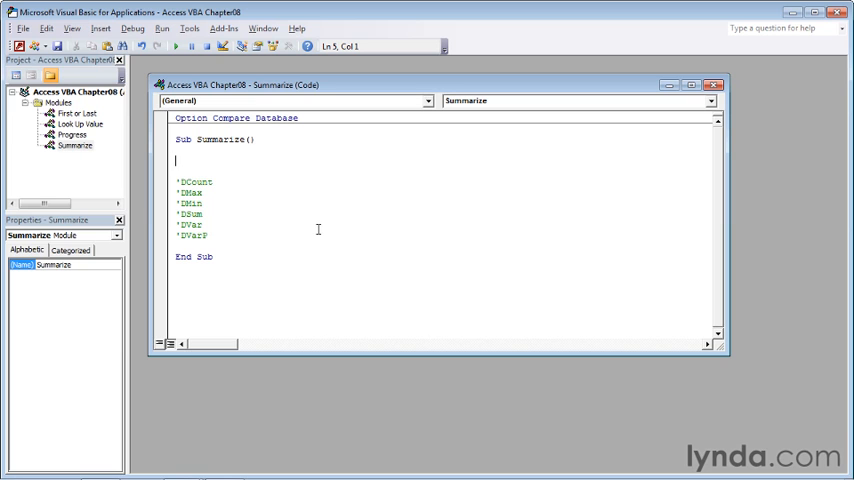
pyautogui.moveTo(280, 154)
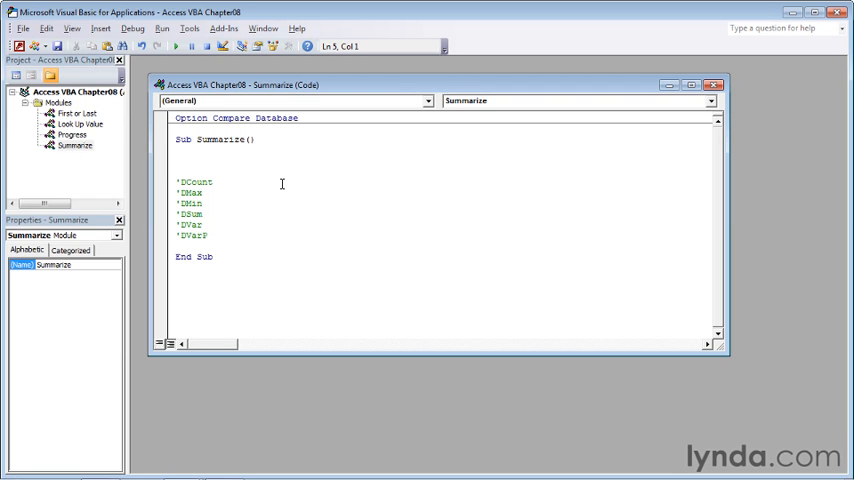
pyautogui.click(176, 160)
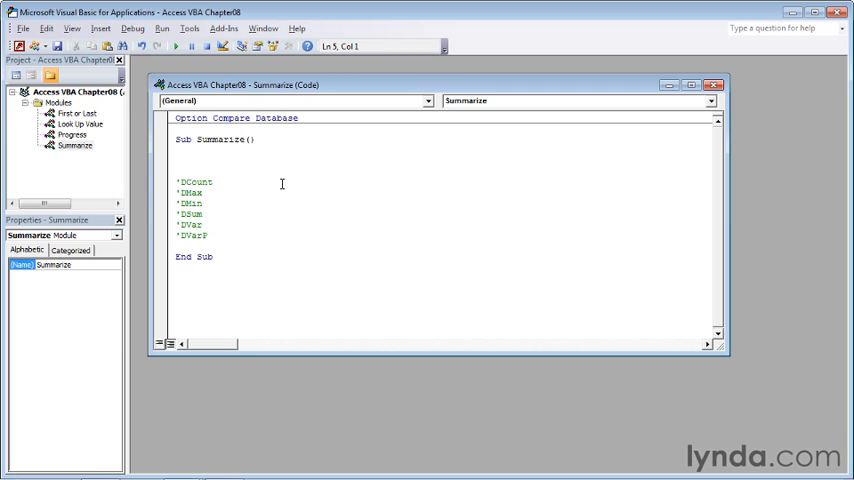
# Add the line MsgBox DAvg("OrderTotal", "Orders") inside Sub Summarize.
pyautogui.click(176, 160)
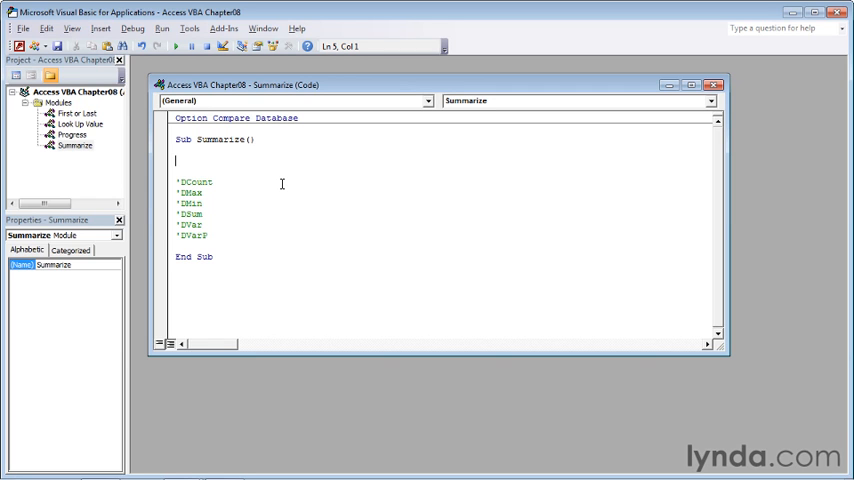
pyautogui.write('M')
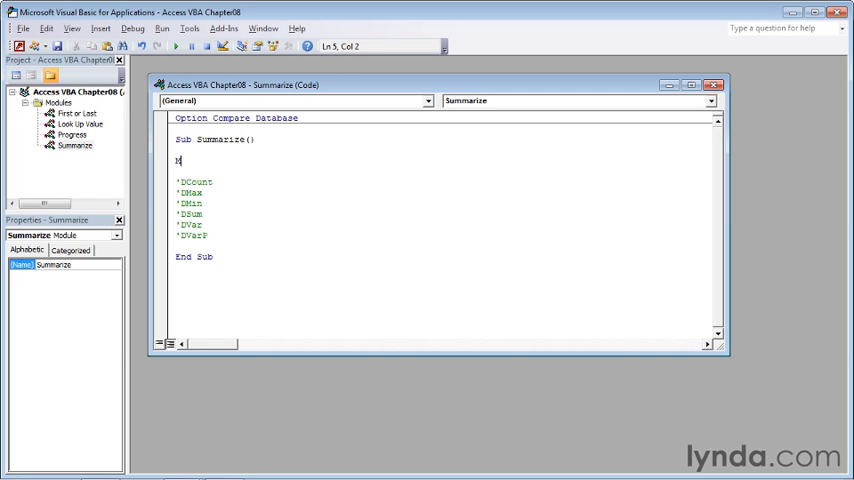
pyautogui.write('MsgBox D')
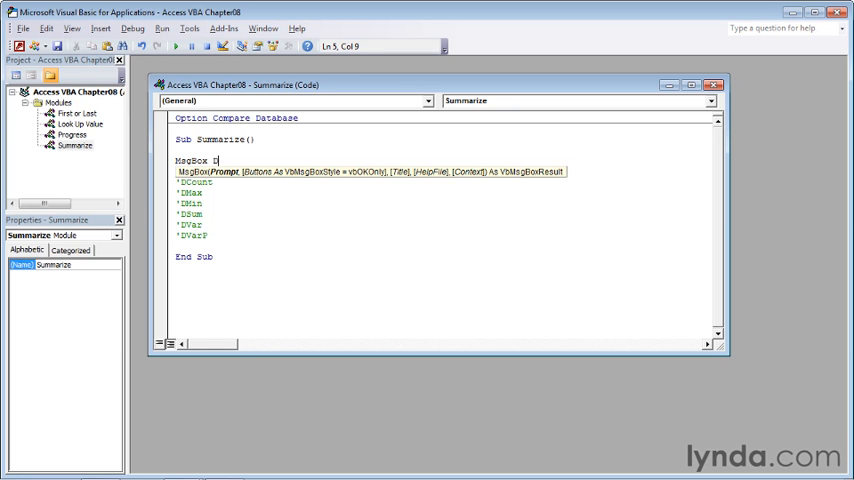
pyautogui.write('Avg')
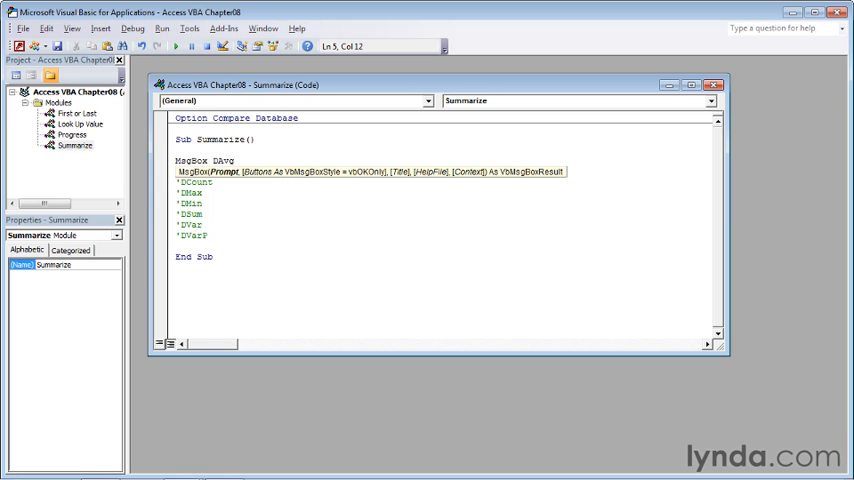
pyautogui.write('(')
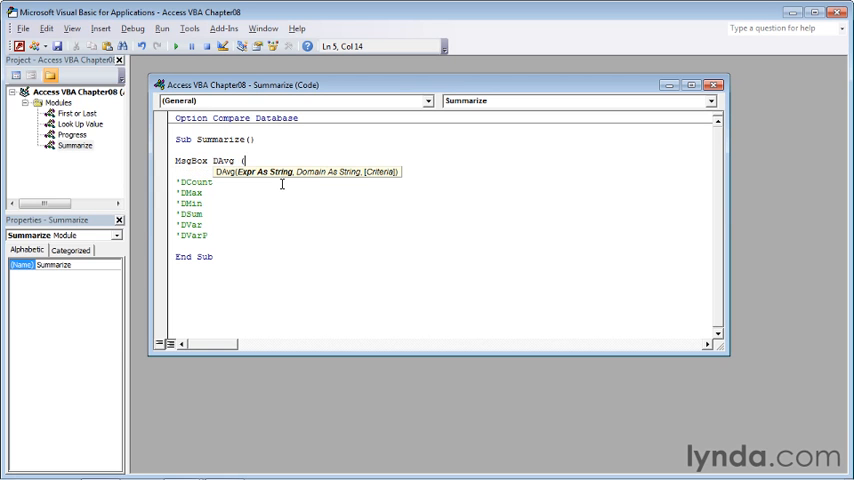
pyautogui.write('"')
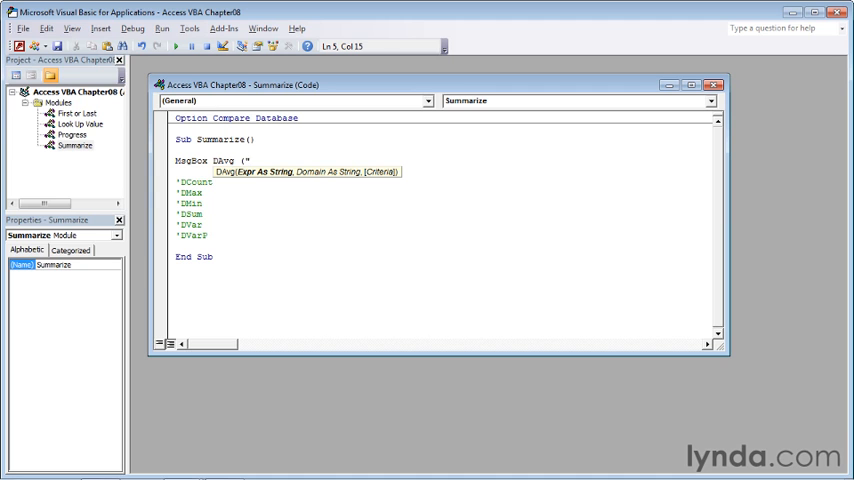
pyautogui.write('Order')
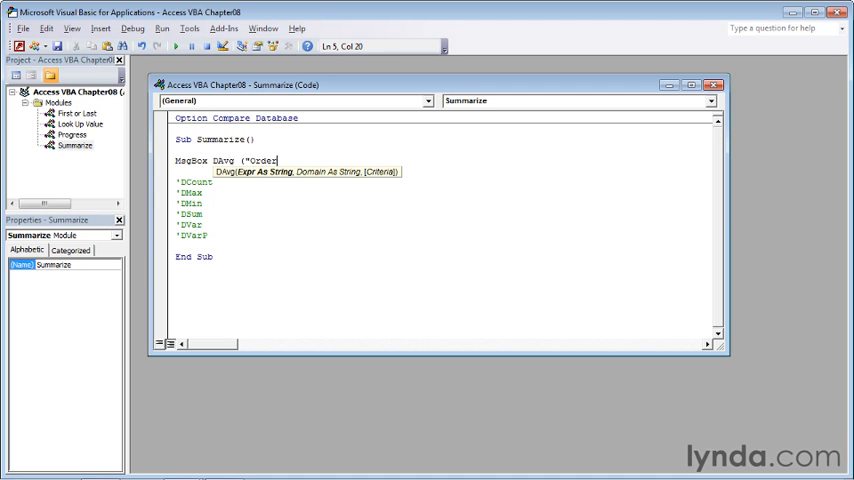
pyautogui.write('Total')
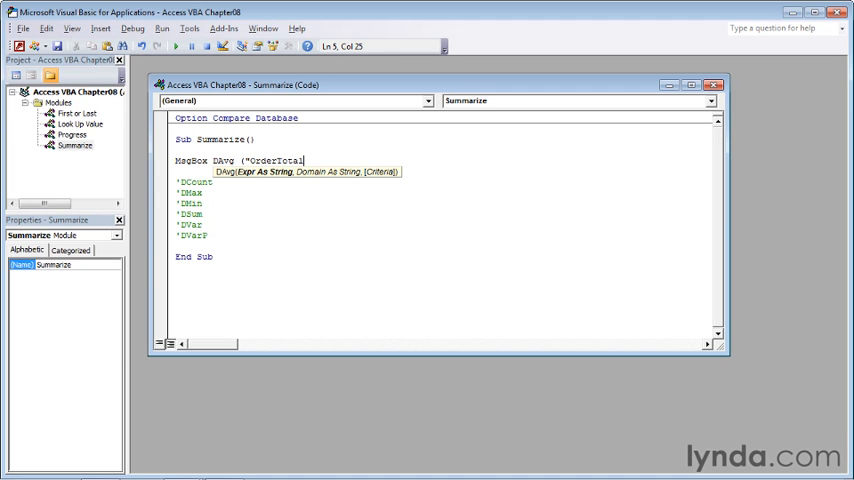
pyautogui.write('"')
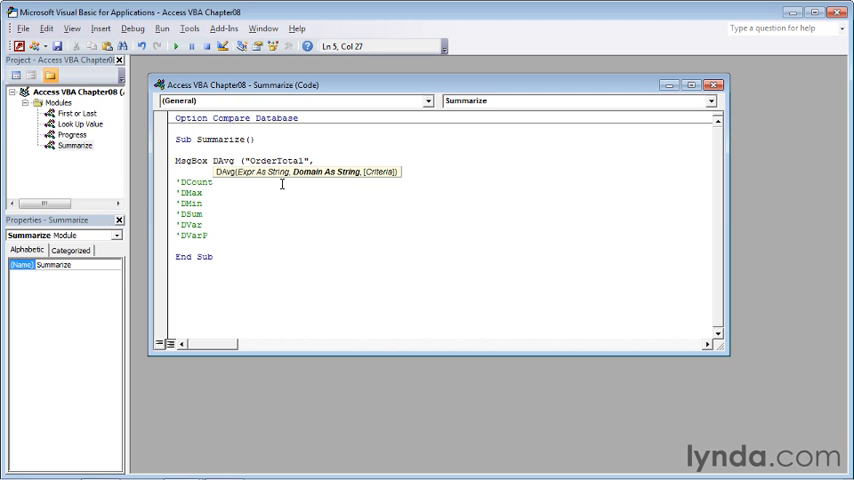
pyautogui.write(',')
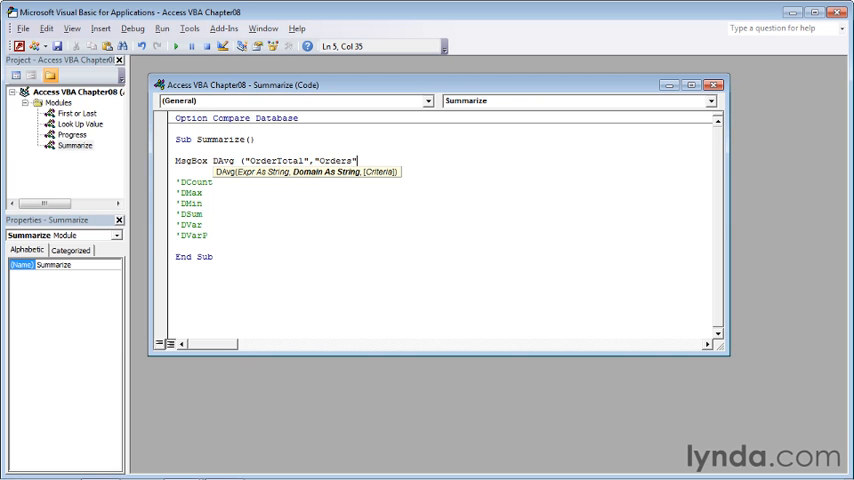
pyautogui.write(')')
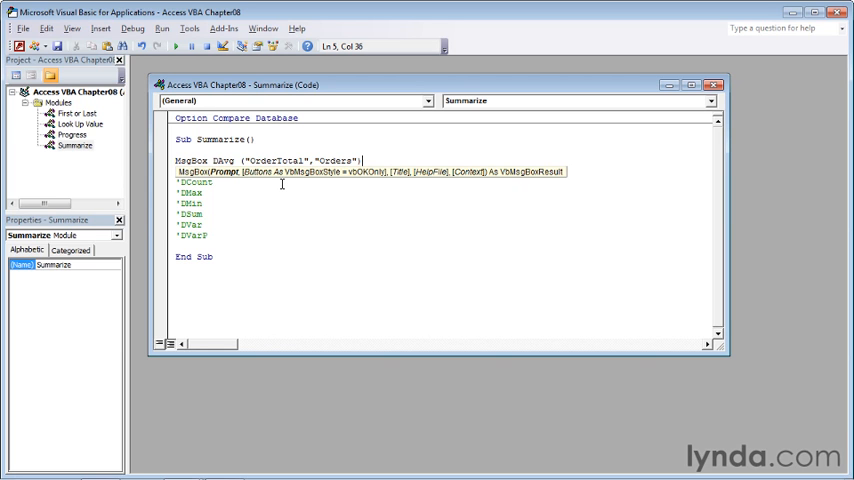
pyautogui.press('Return')
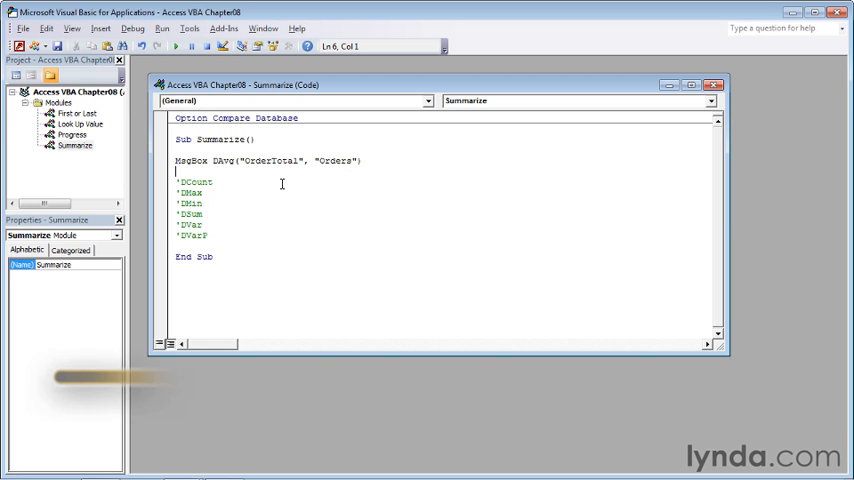
# Run Summarize and dismiss the message boxes showing average 66.675 and largest total 219.95.
pyautogui.press('f5')
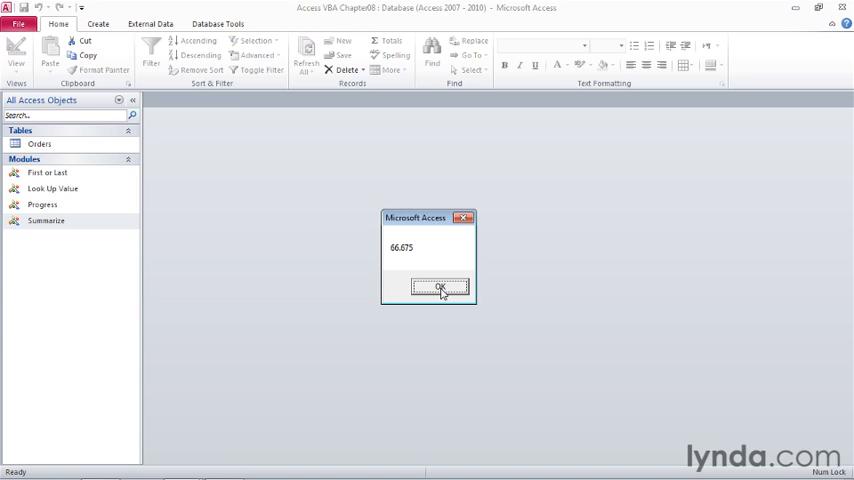
pyautogui.click(440, 288)
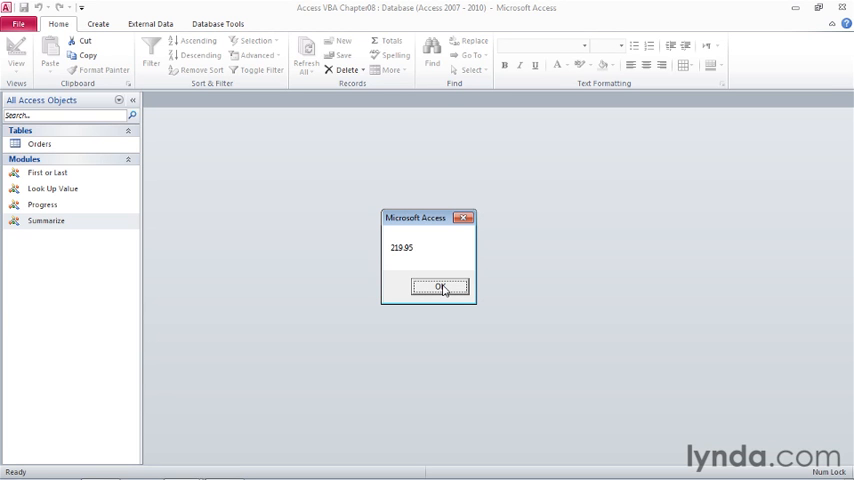
pyautogui.click(442, 288)
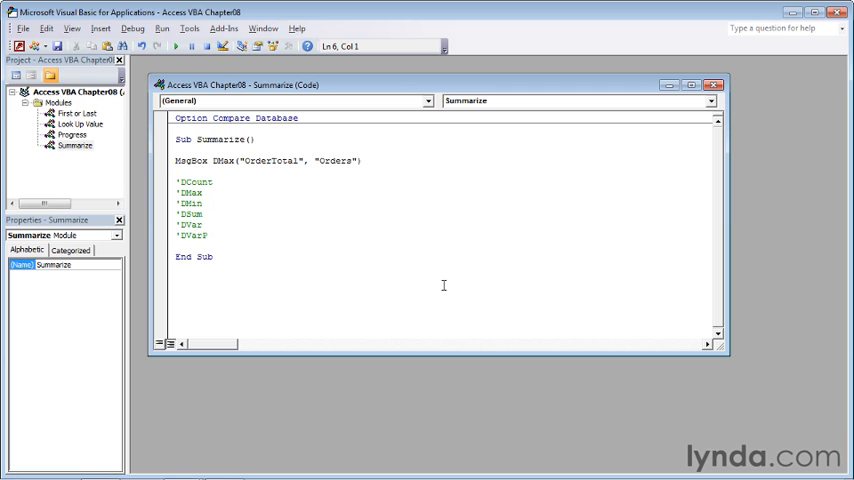